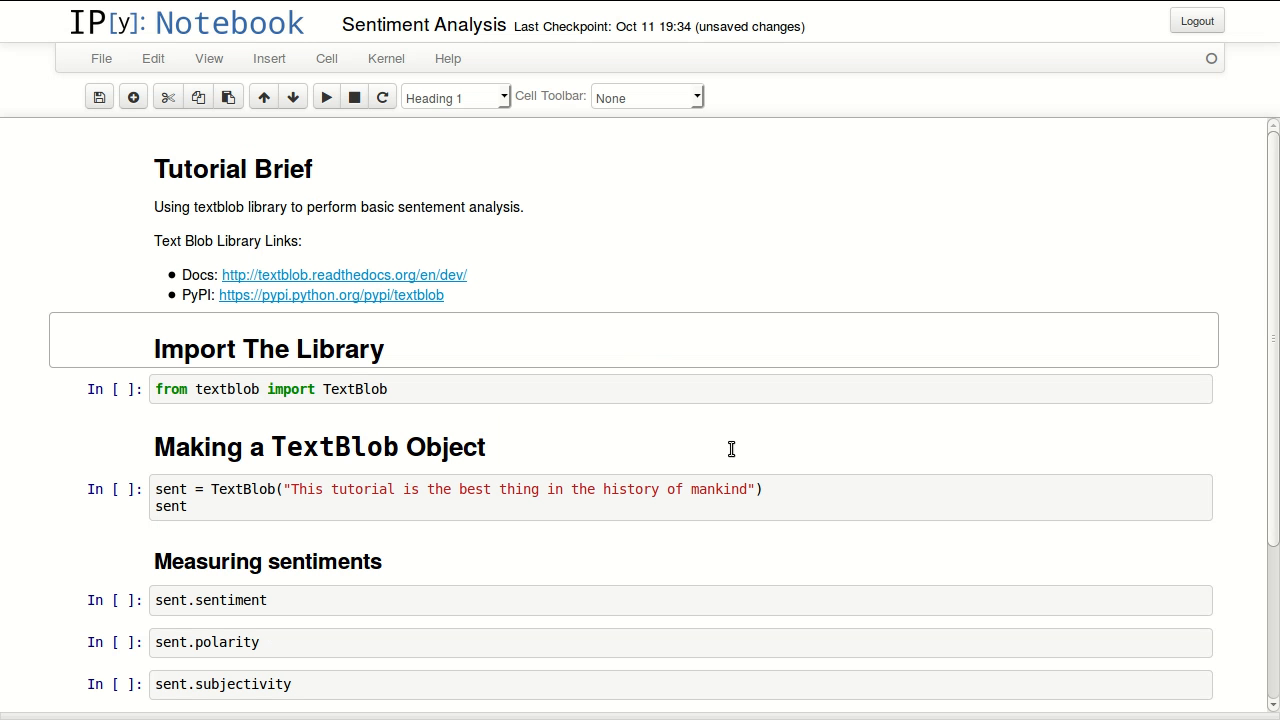
pyautogui.moveTo(410, 224)
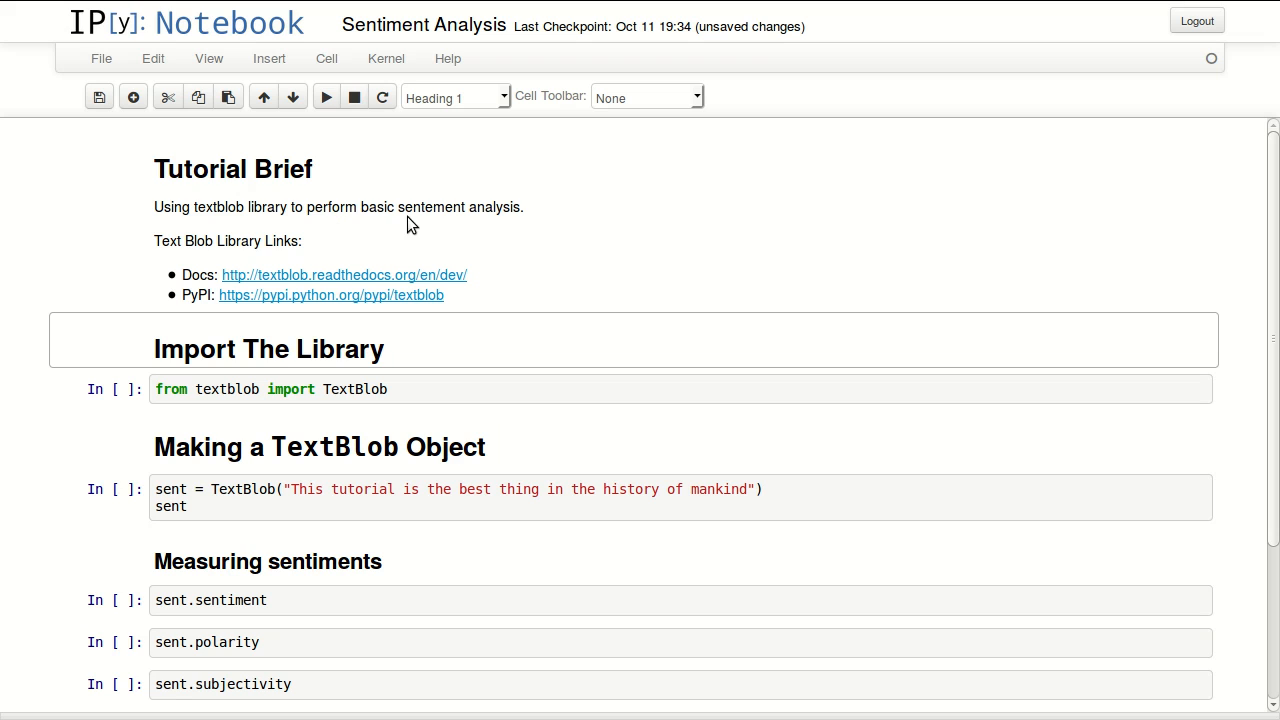
pyautogui.moveTo(476, 229)
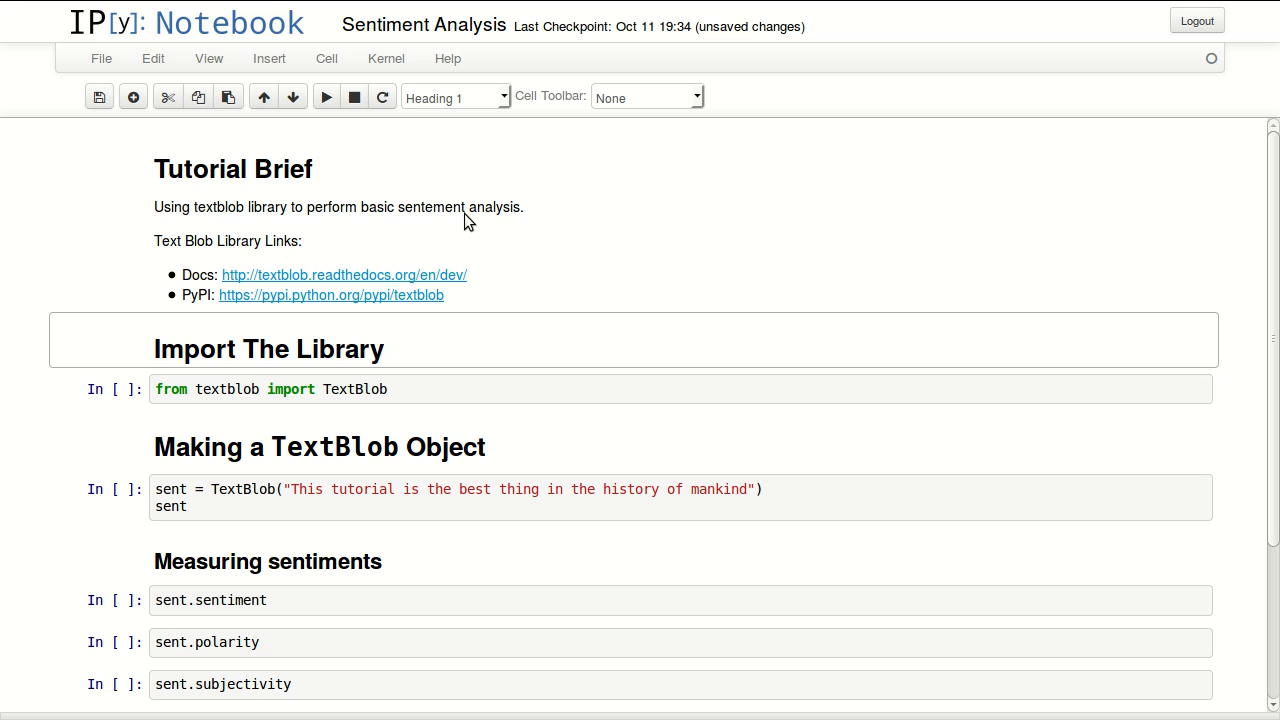
pyautogui.moveTo(485, 279)
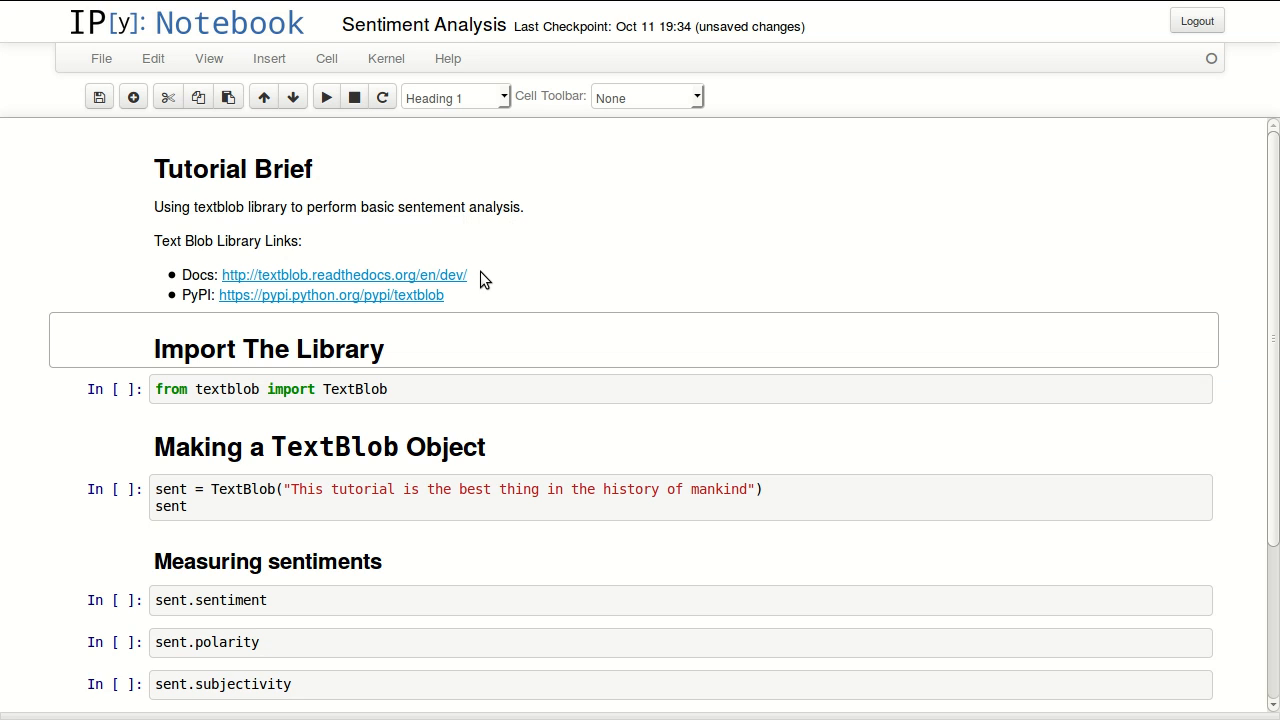
pyautogui.moveTo(463, 322)
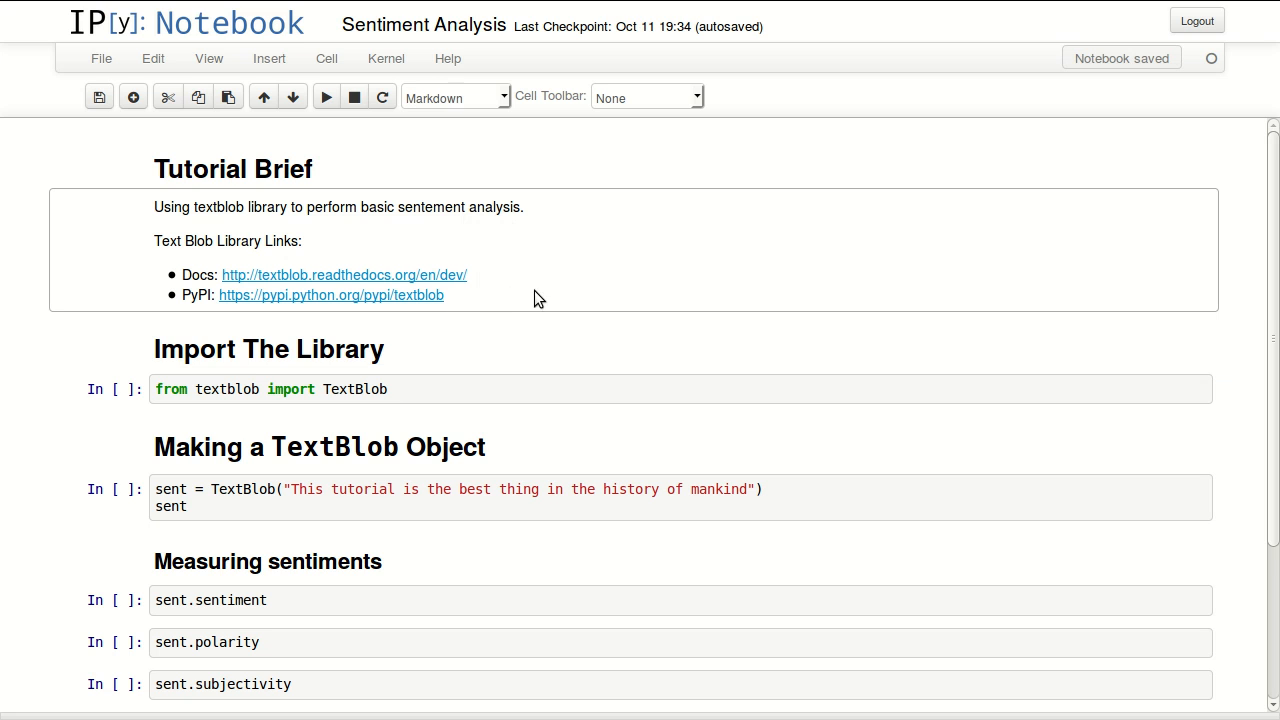
pyautogui.moveTo(476, 358)
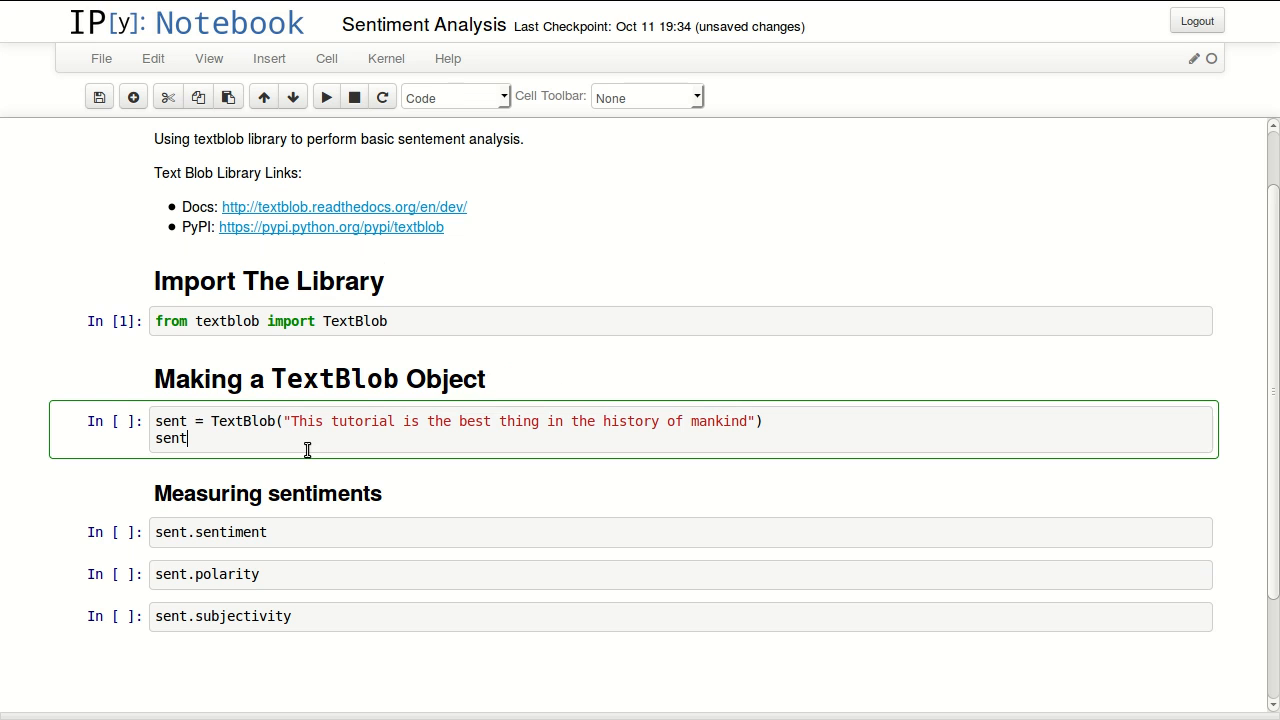
pyautogui.moveTo(272, 420)
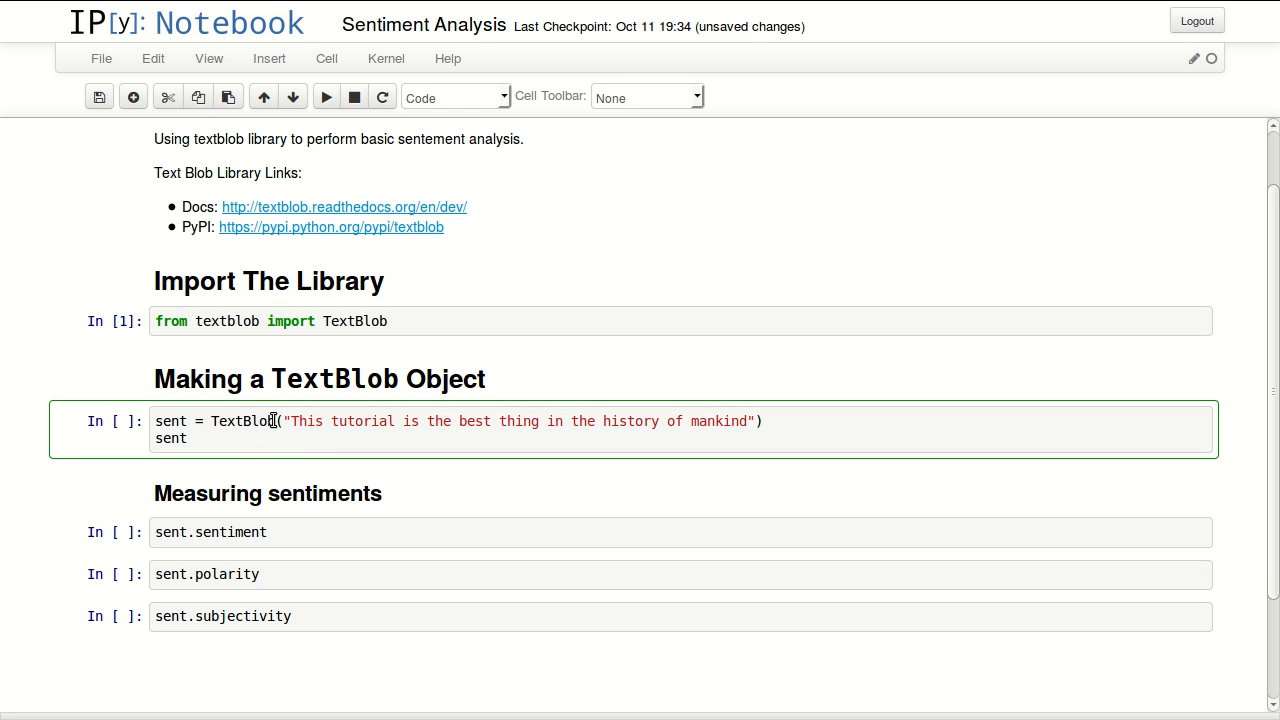
# Select the TextBlob creation line spanning the sentence text in the notebook cell.
pyautogui.moveTo(284, 420); pyautogui.dragTo(763, 420)
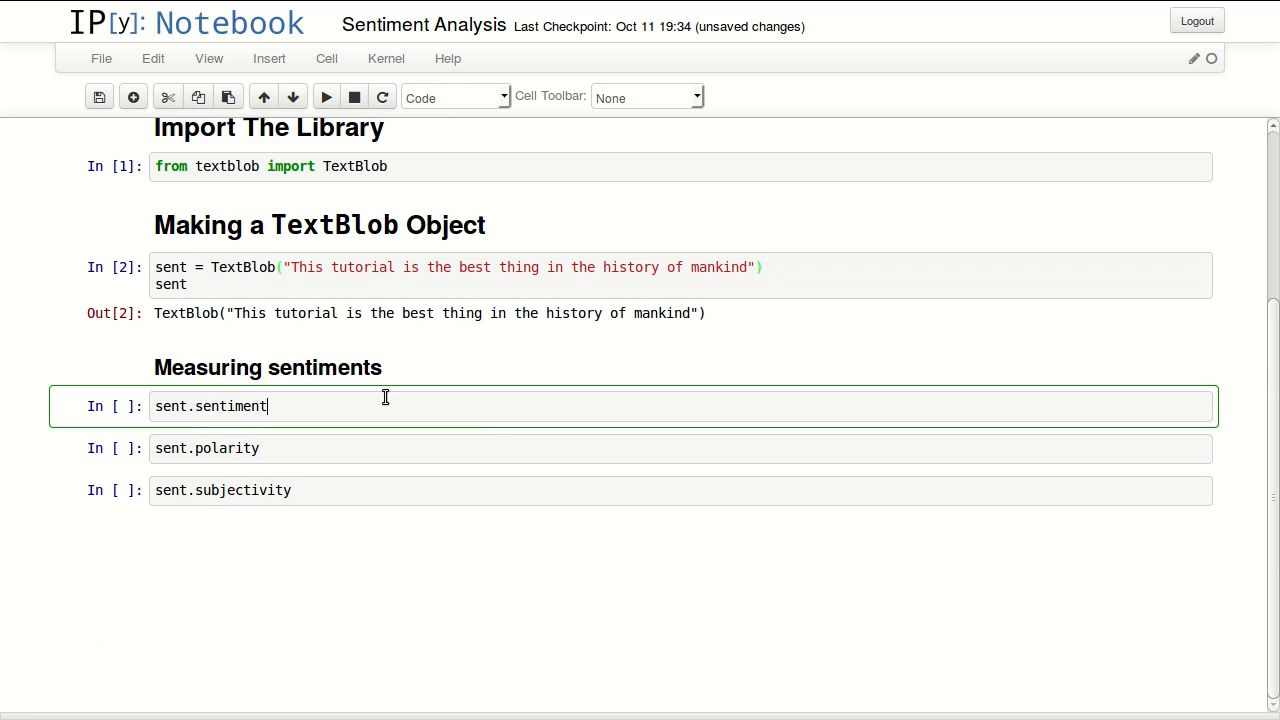
pyautogui.moveTo(493, 392)
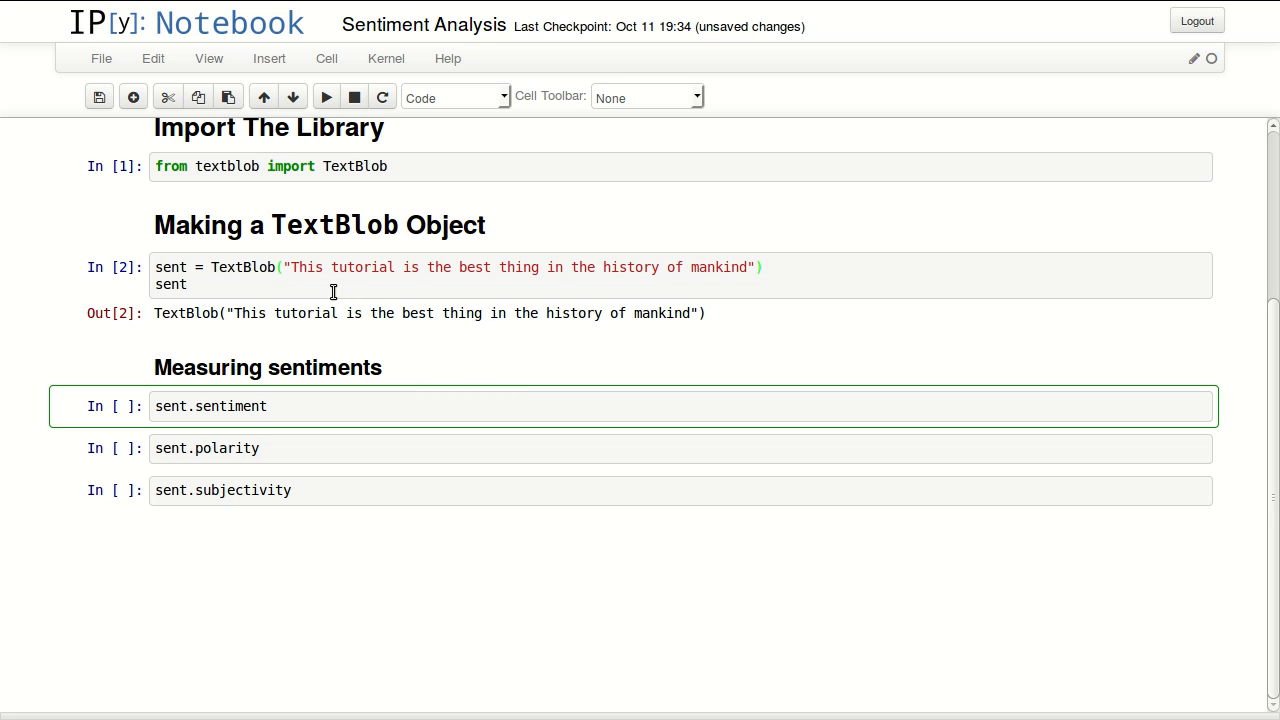
pyautogui.moveTo(548, 283)
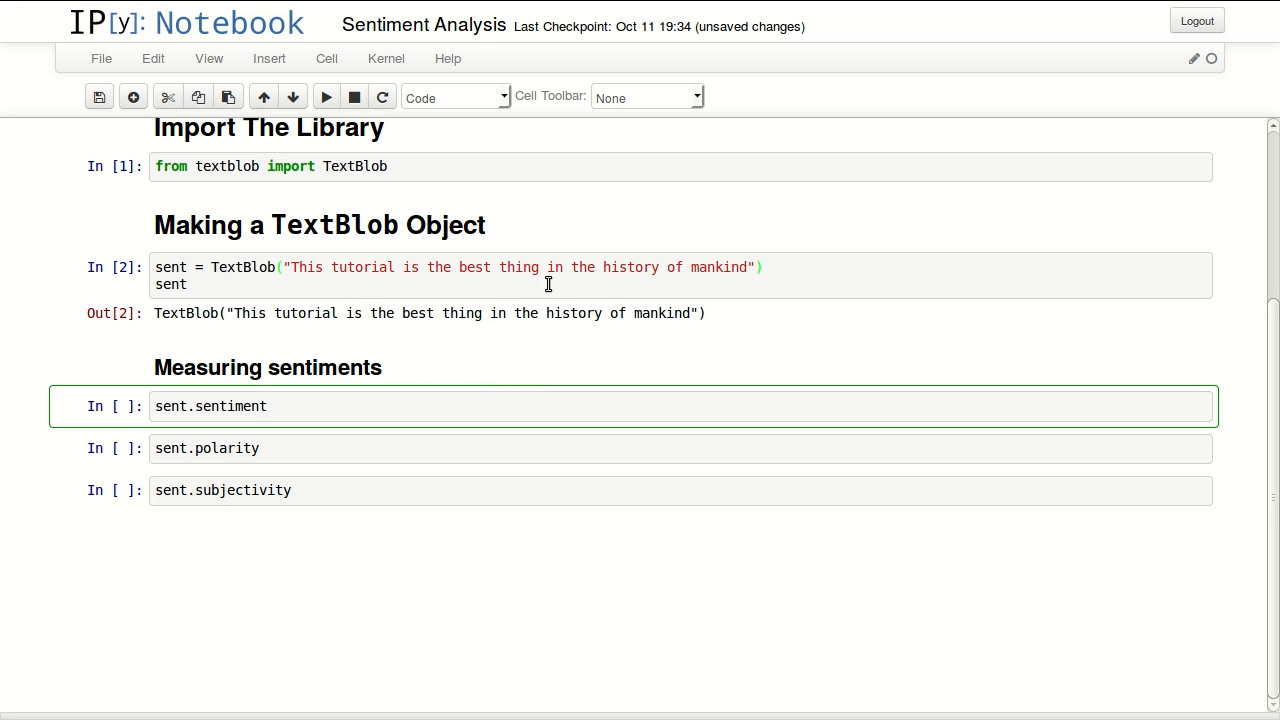
pyautogui.moveTo(784, 297)
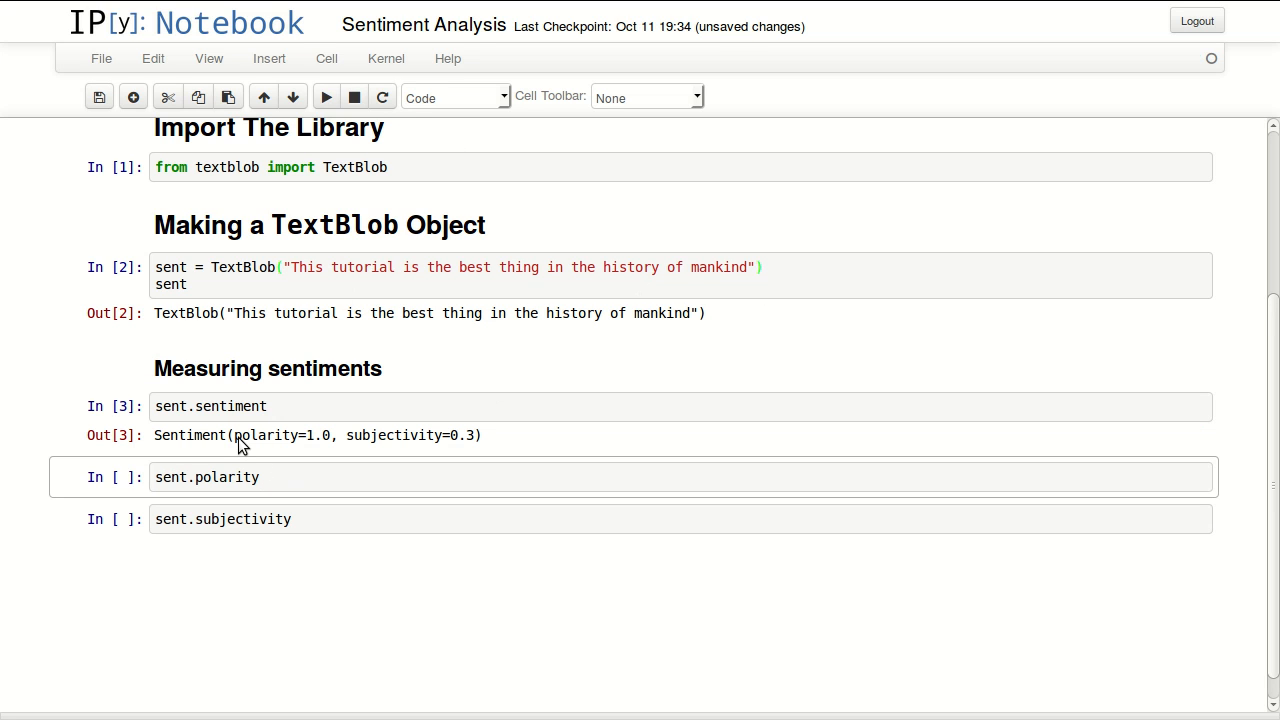
# Highlight the words polarity and subjectivity in the sentiment output (1.0, 0.3).
pyautogui.doubleClick(265, 435)
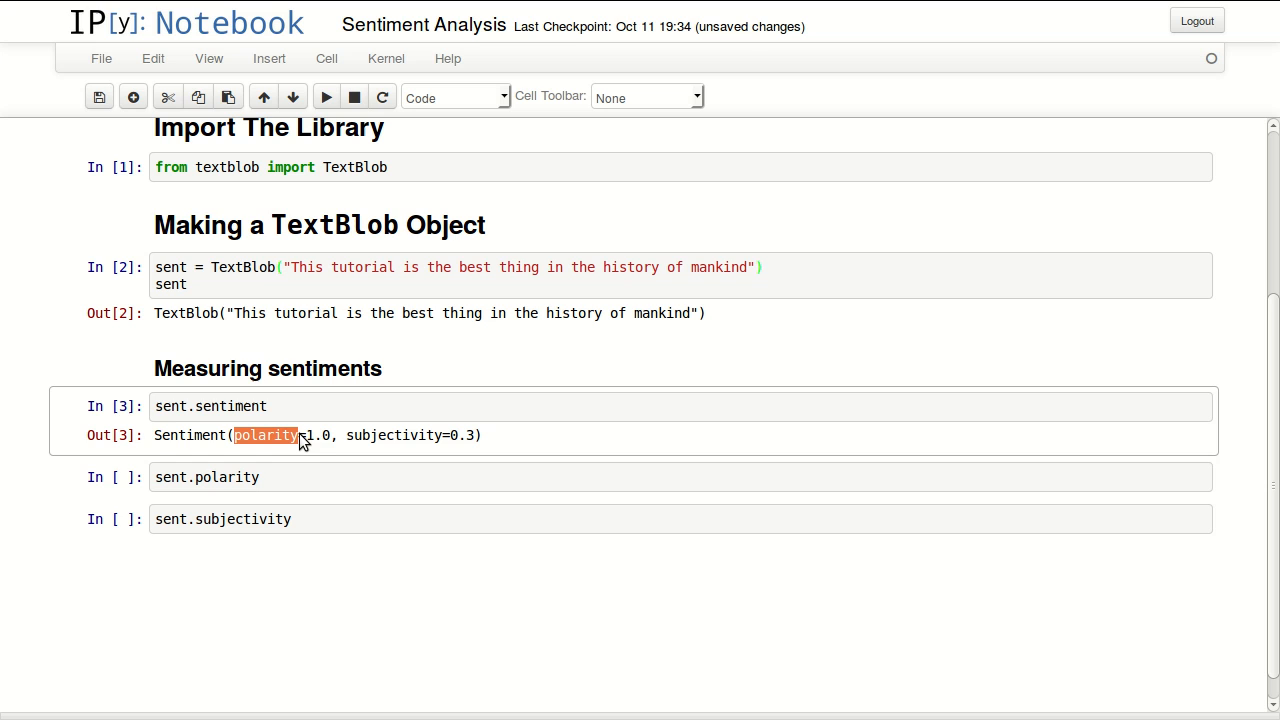
pyautogui.moveTo(320, 443)
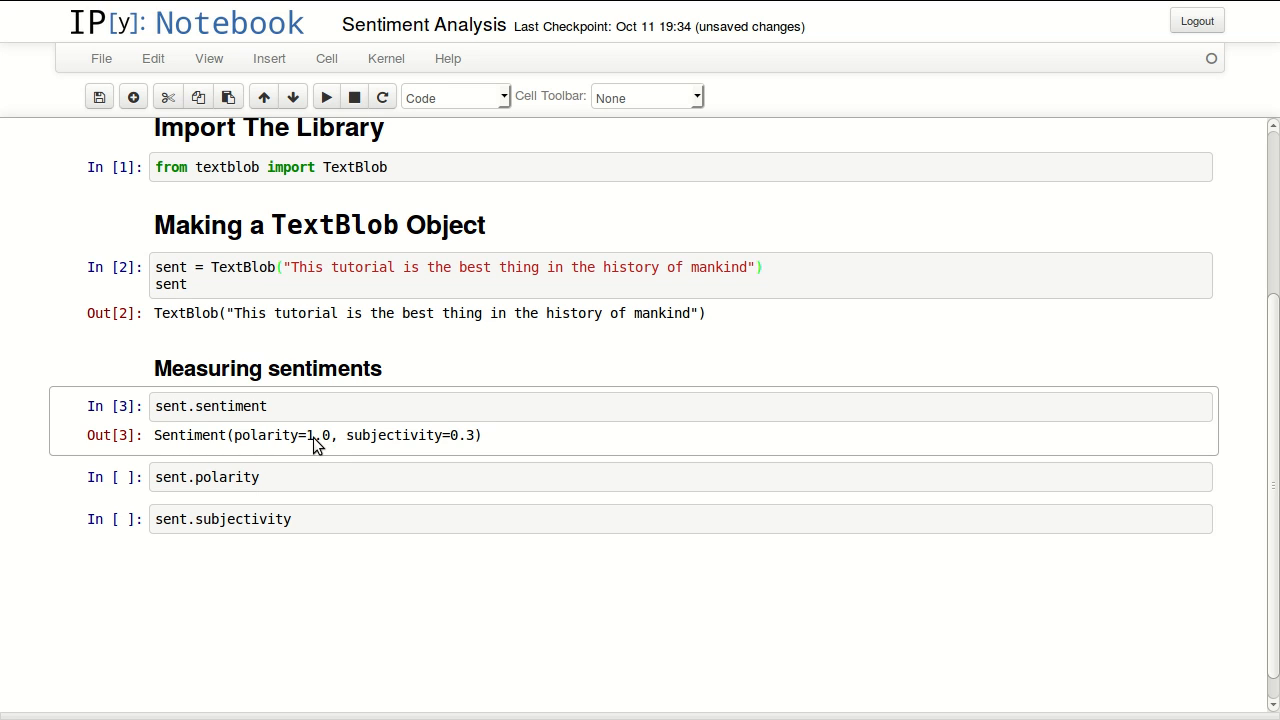
pyautogui.moveTo(356, 444)
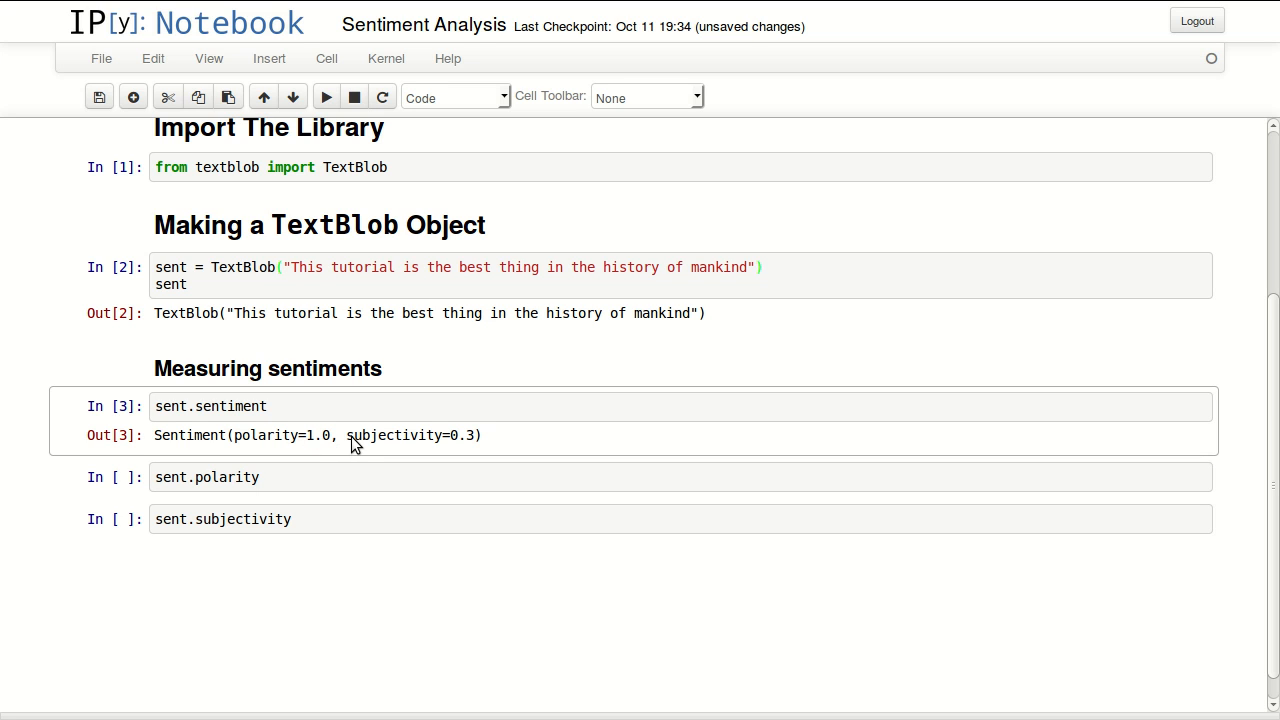
pyautogui.doubleClick(393, 435)
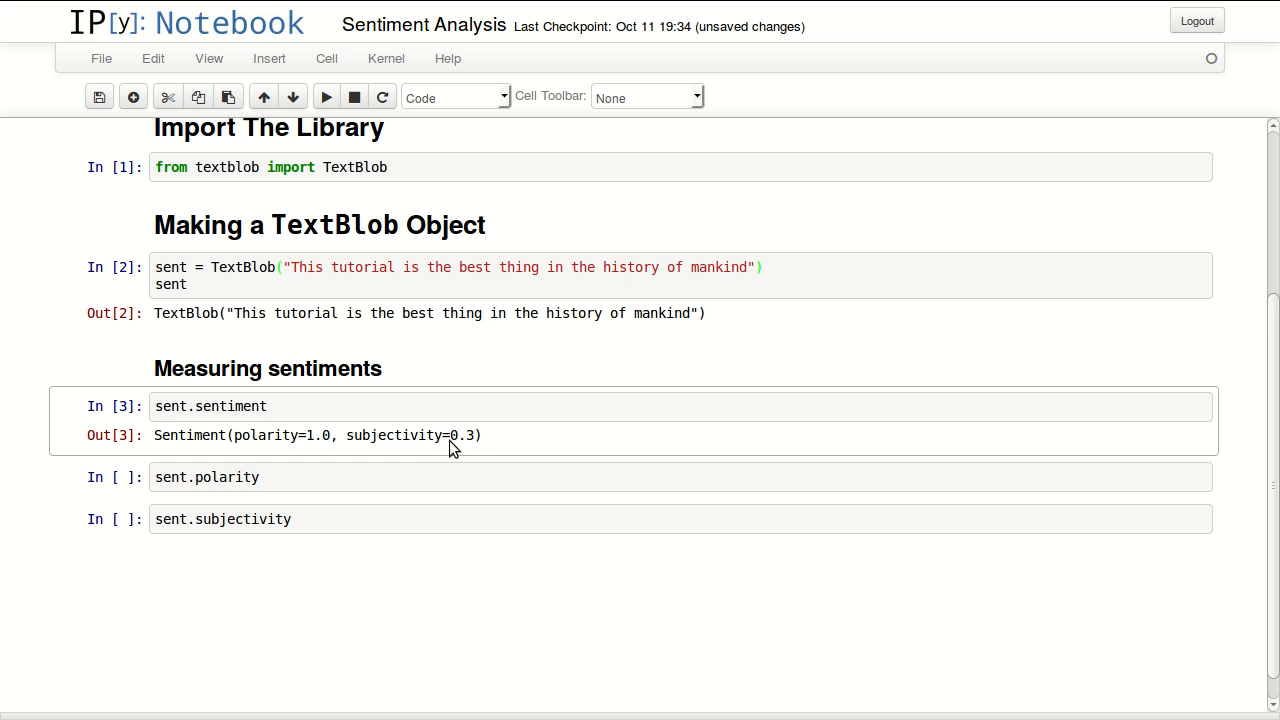
pyautogui.moveTo(348, 445)
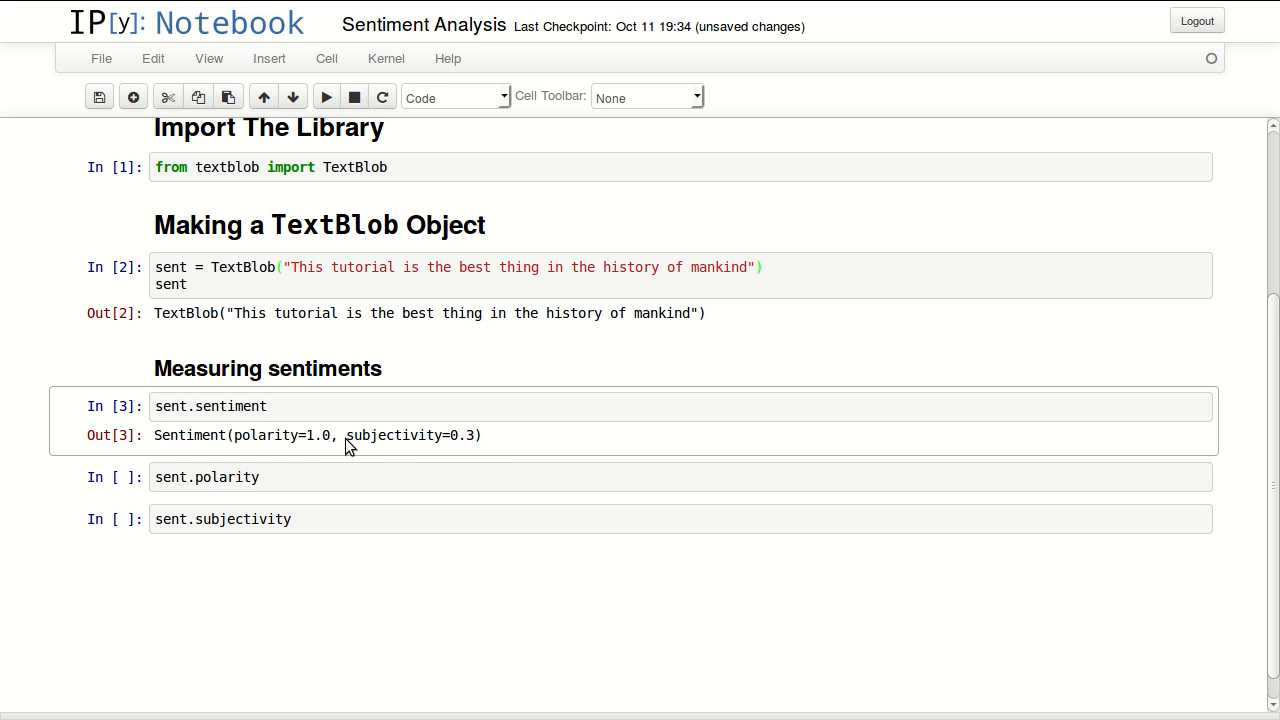
pyautogui.moveTo(440, 451)
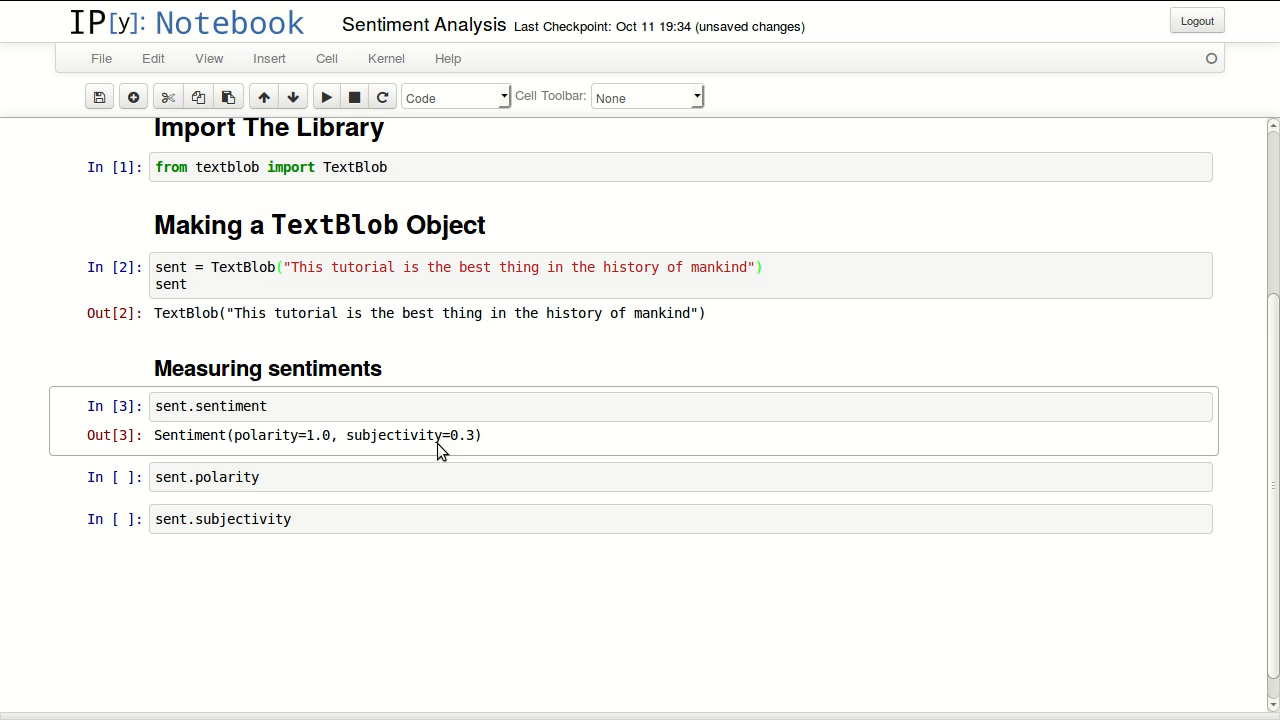
pyautogui.moveTo(467, 446)
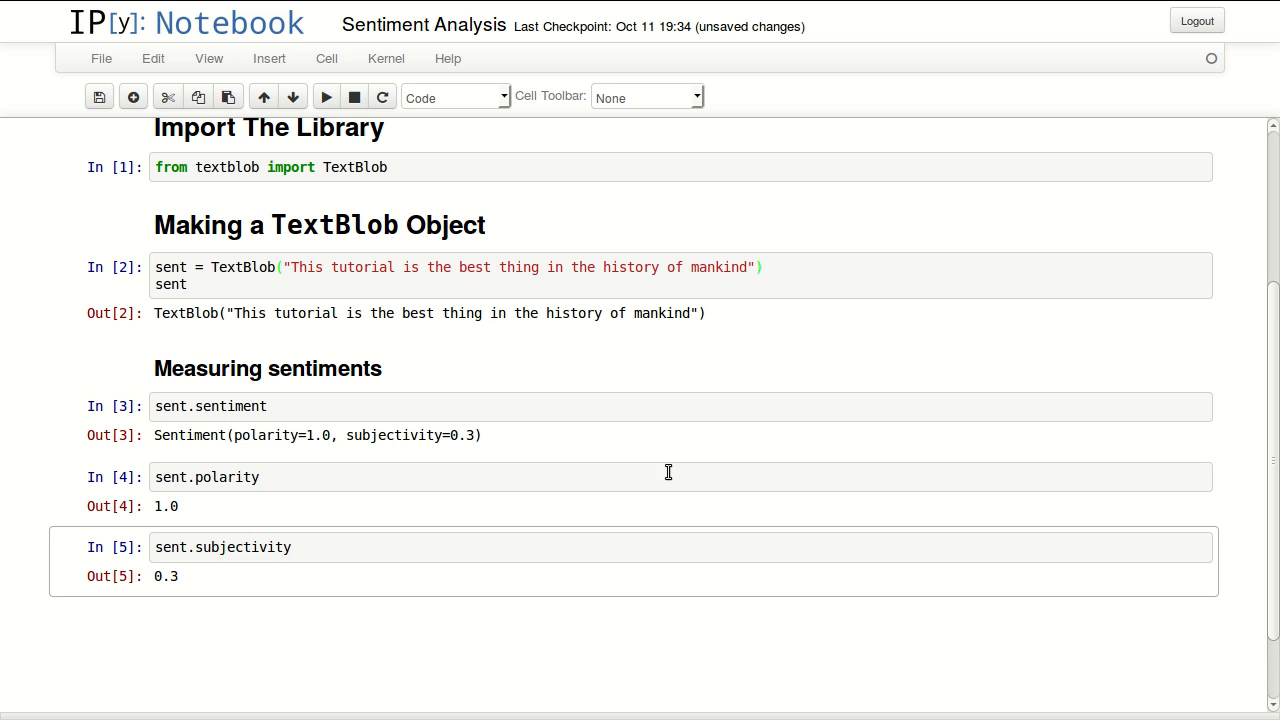
pyautogui.moveTo(579, 559)
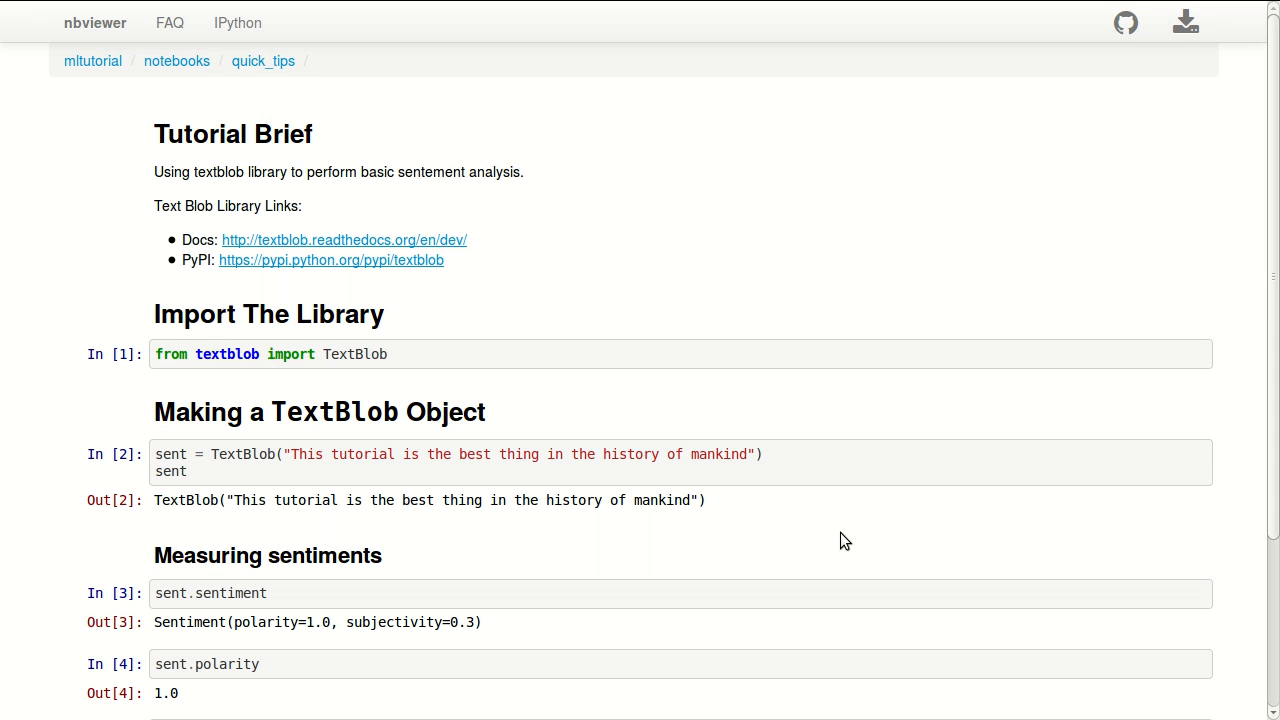
# Scroll the nbviewer render down to the polarity 1.0 and subjectivity 0.3 outputs.
pyautogui.scroll(-3)
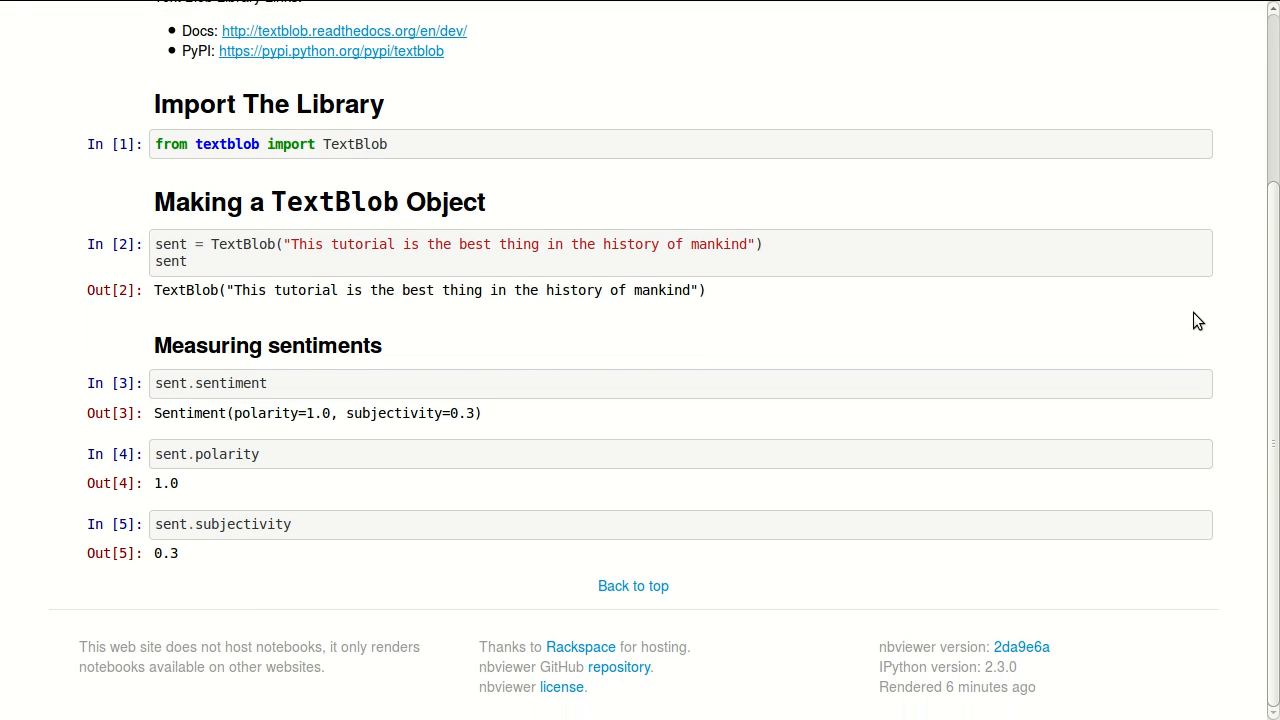